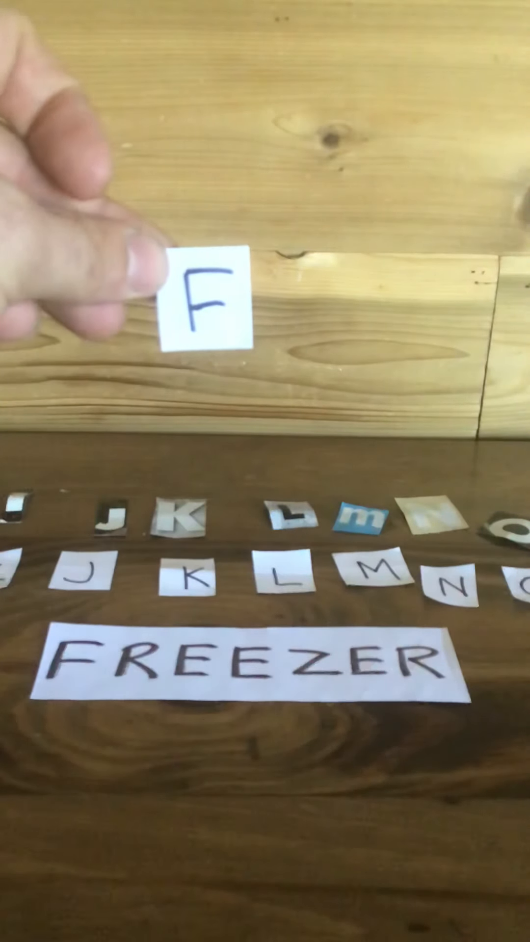
{"action": "left_click_drag", "start_coordinate": [205, 312], "coordinate": [42, 739]}
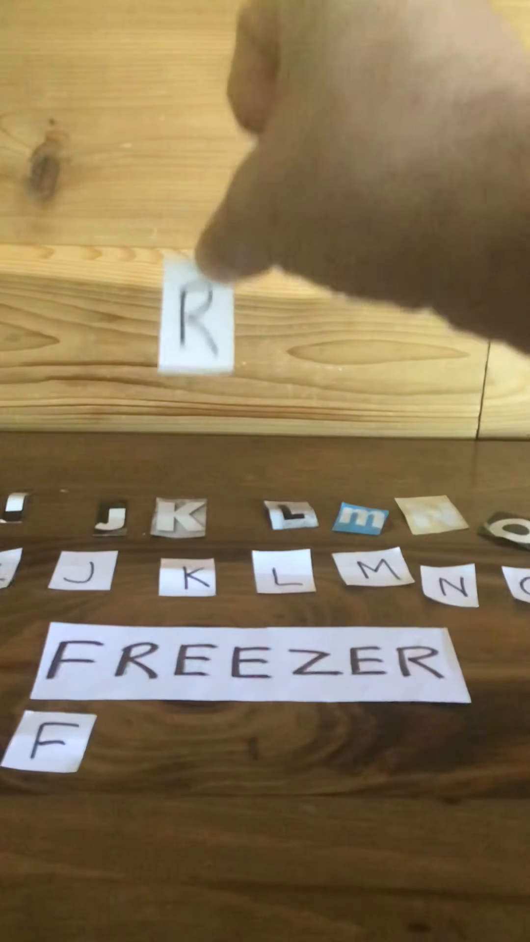
{"action": "left_click_drag", "start_coordinate": [198, 318], "coordinate": [120, 764]}
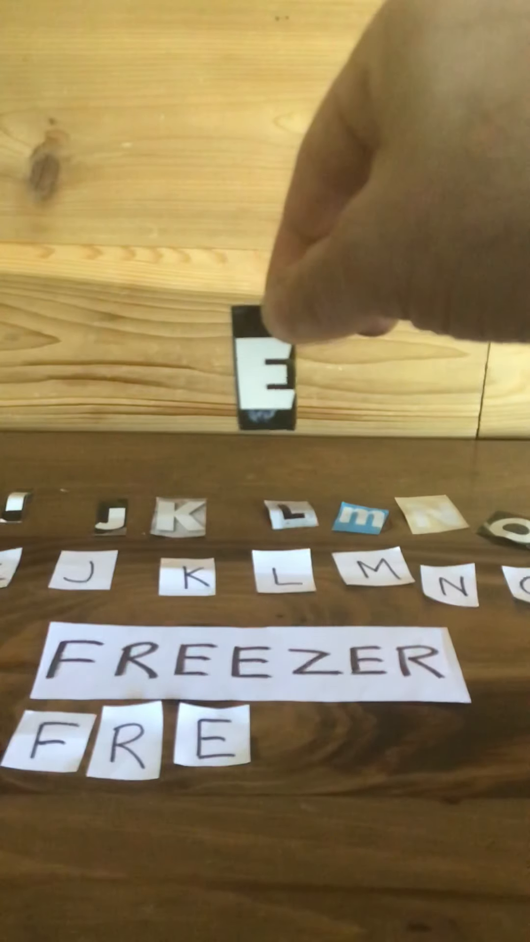
{"action": "left_click_drag", "start_coordinate": [264, 373], "coordinate": [283, 739]}
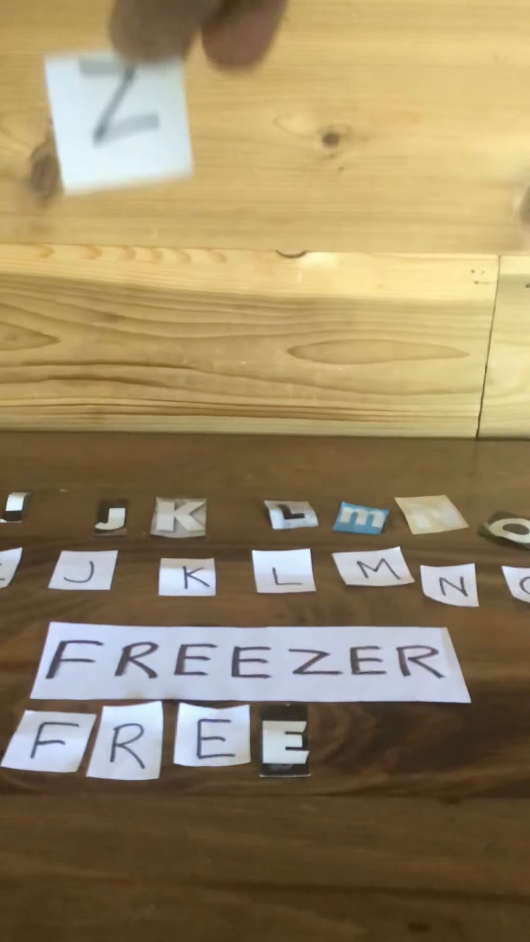
{"action": "left_click_drag", "start_coordinate": [120, 108], "coordinate": [240, 318]}
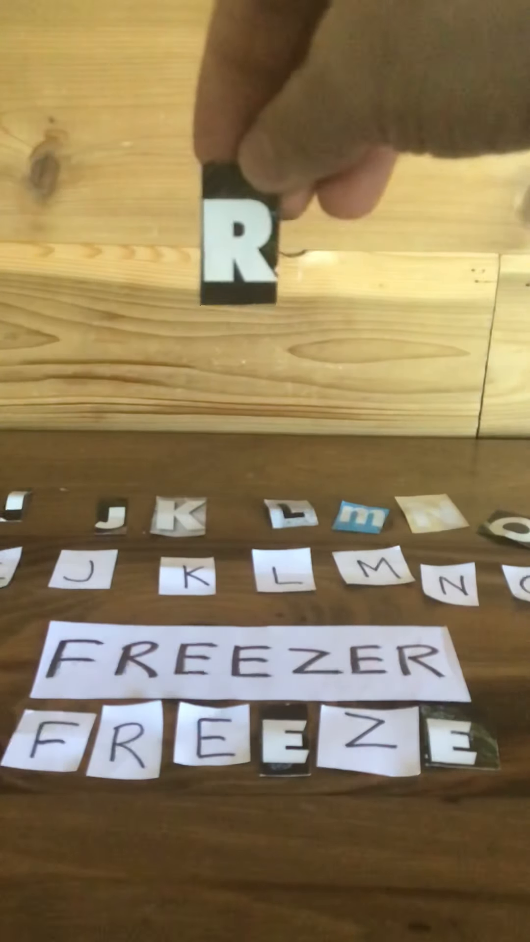
{"action": "left_click_drag", "start_coordinate": [241, 240], "coordinate": [243, 328]}
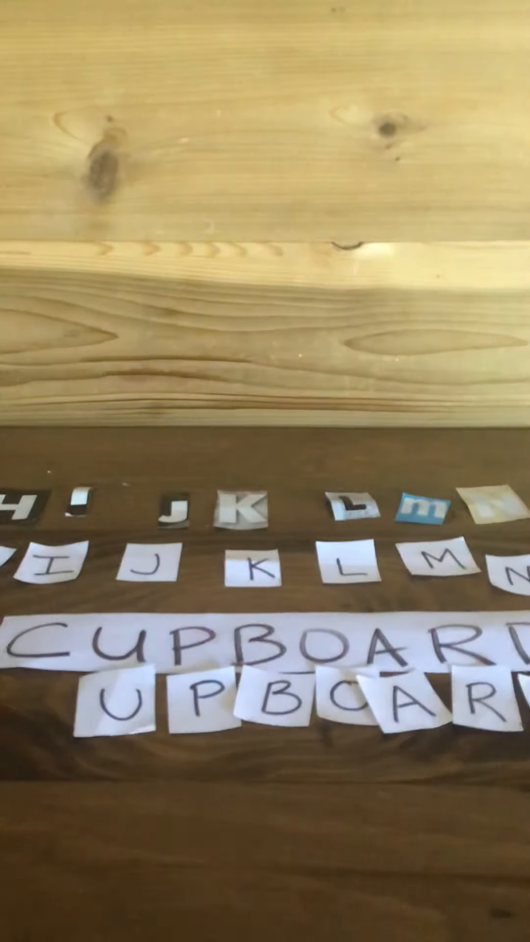
{"action": "left_click_drag", "start_coordinate": [108, 702], "coordinate": [91, 859]}
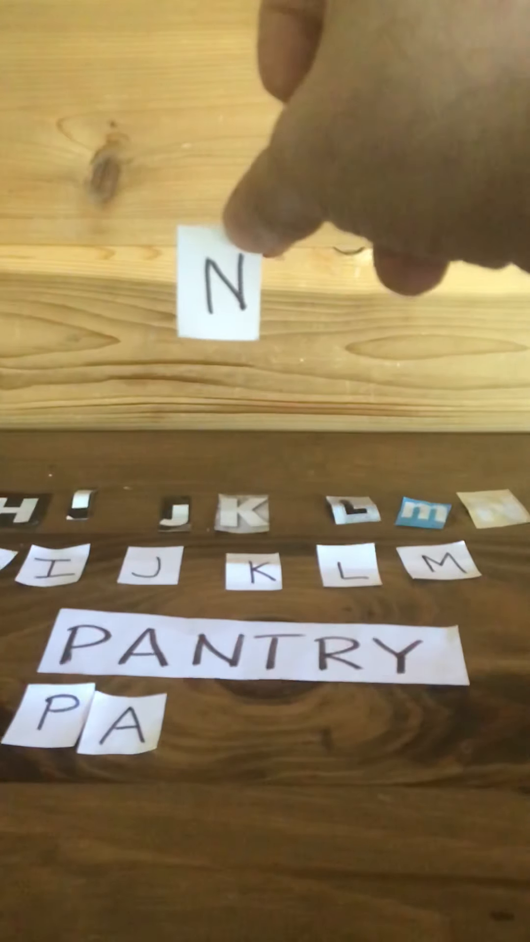
{"action": "left_click_drag", "start_coordinate": [223, 282], "coordinate": [211, 734]}
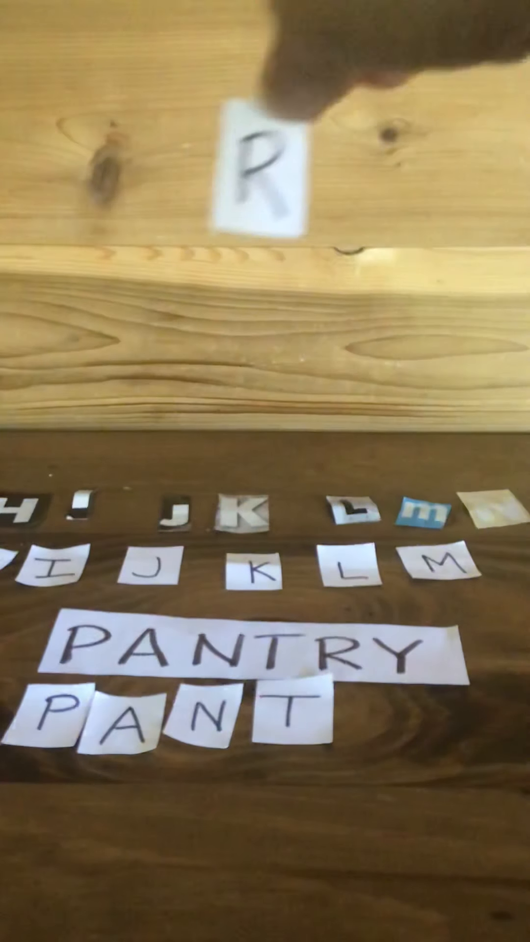
{"action": "left_click_drag", "start_coordinate": [264, 162], "coordinate": [223, 283]}
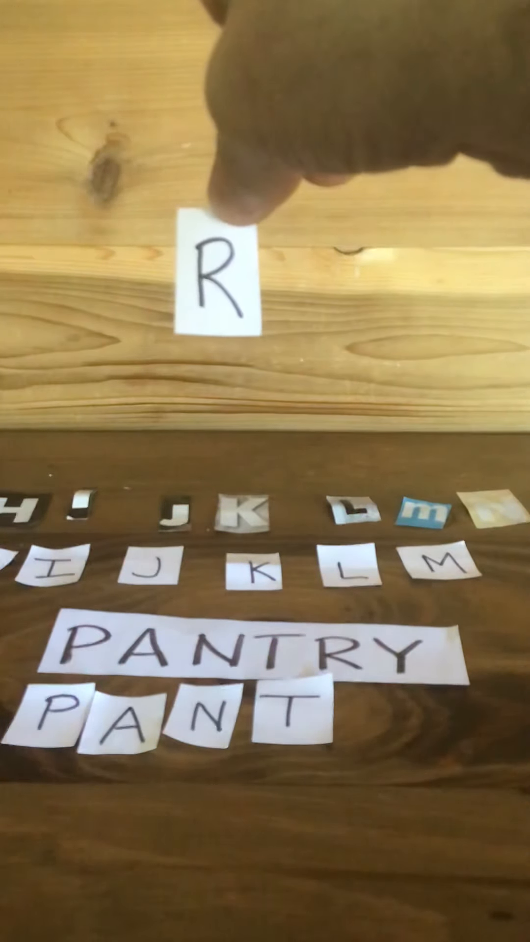